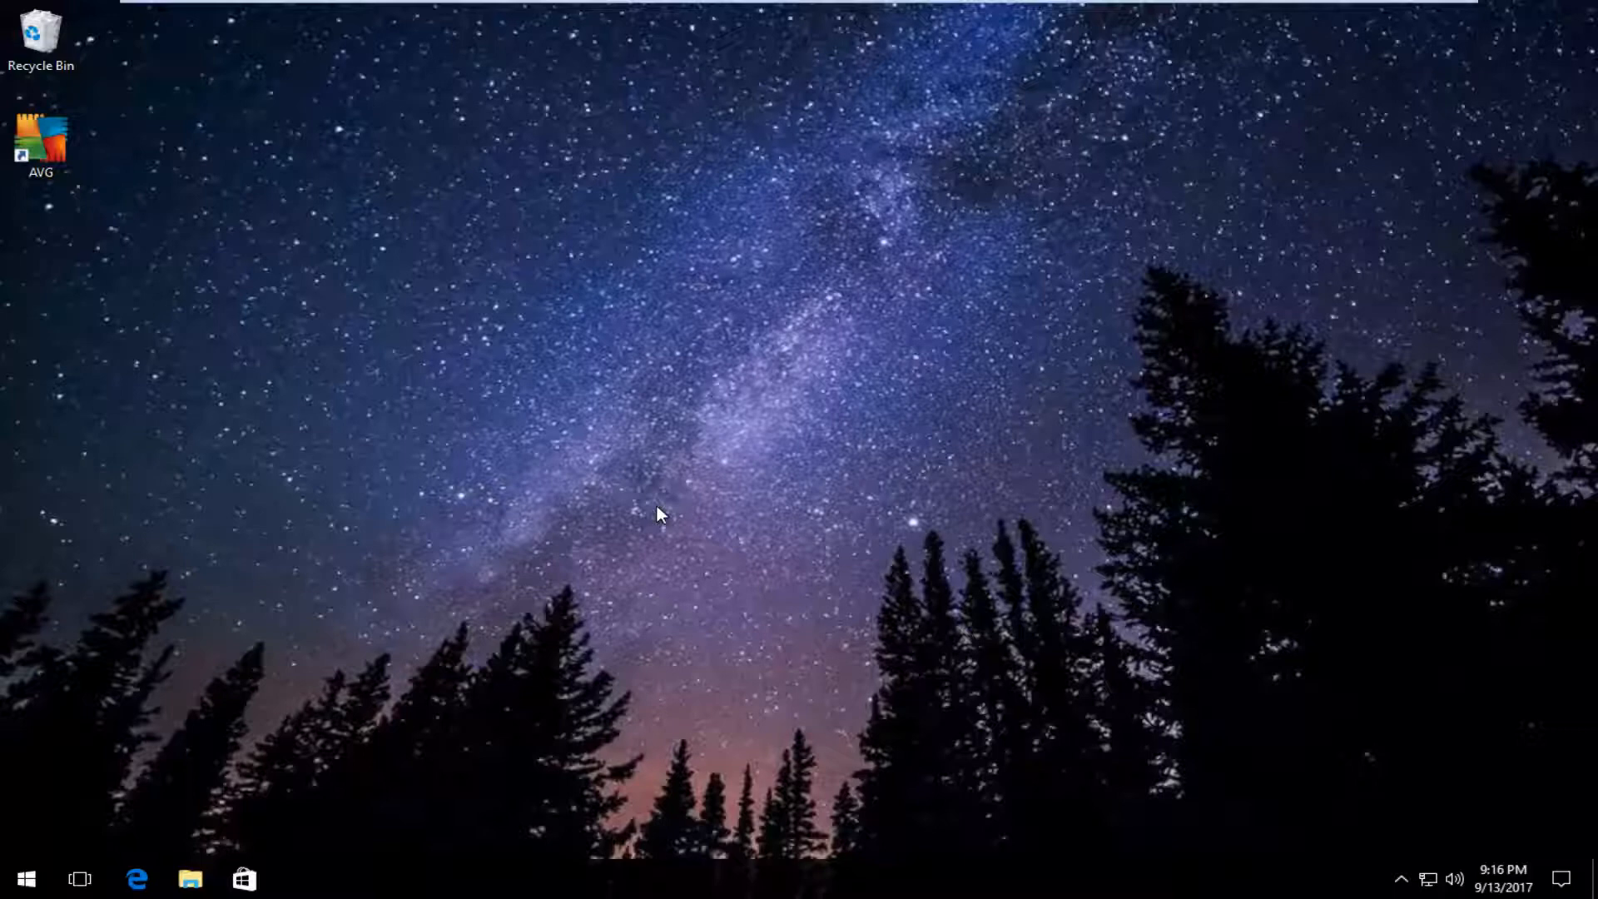
{"action": "mouse_move", "coordinate": [571, 310]}
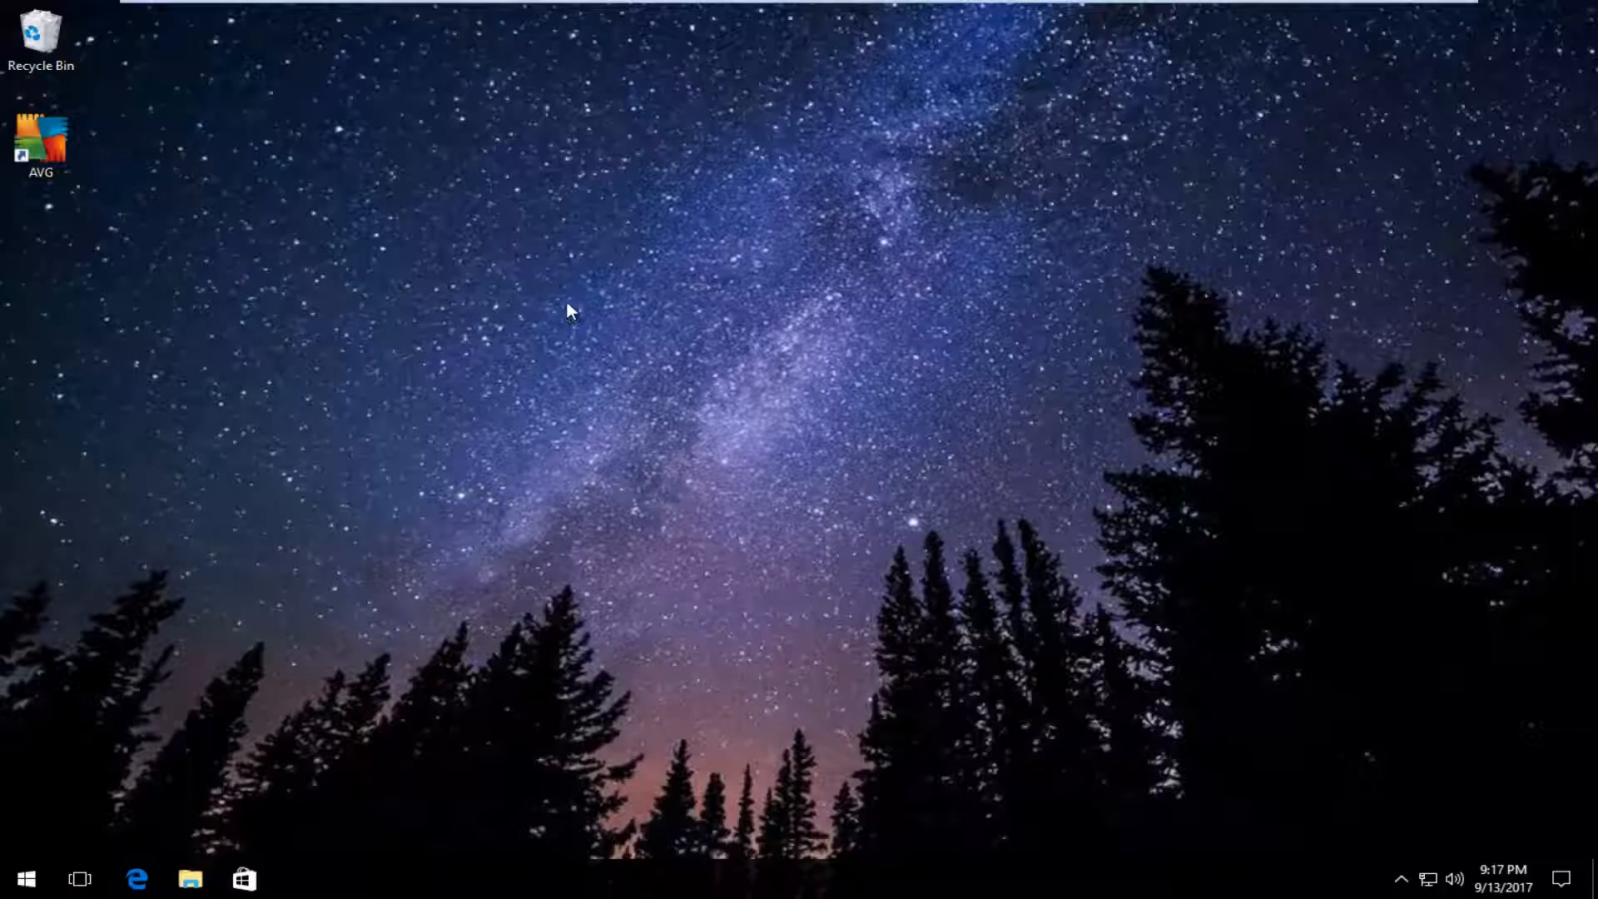
{"action": "mouse_move", "coordinate": [87, 189]}
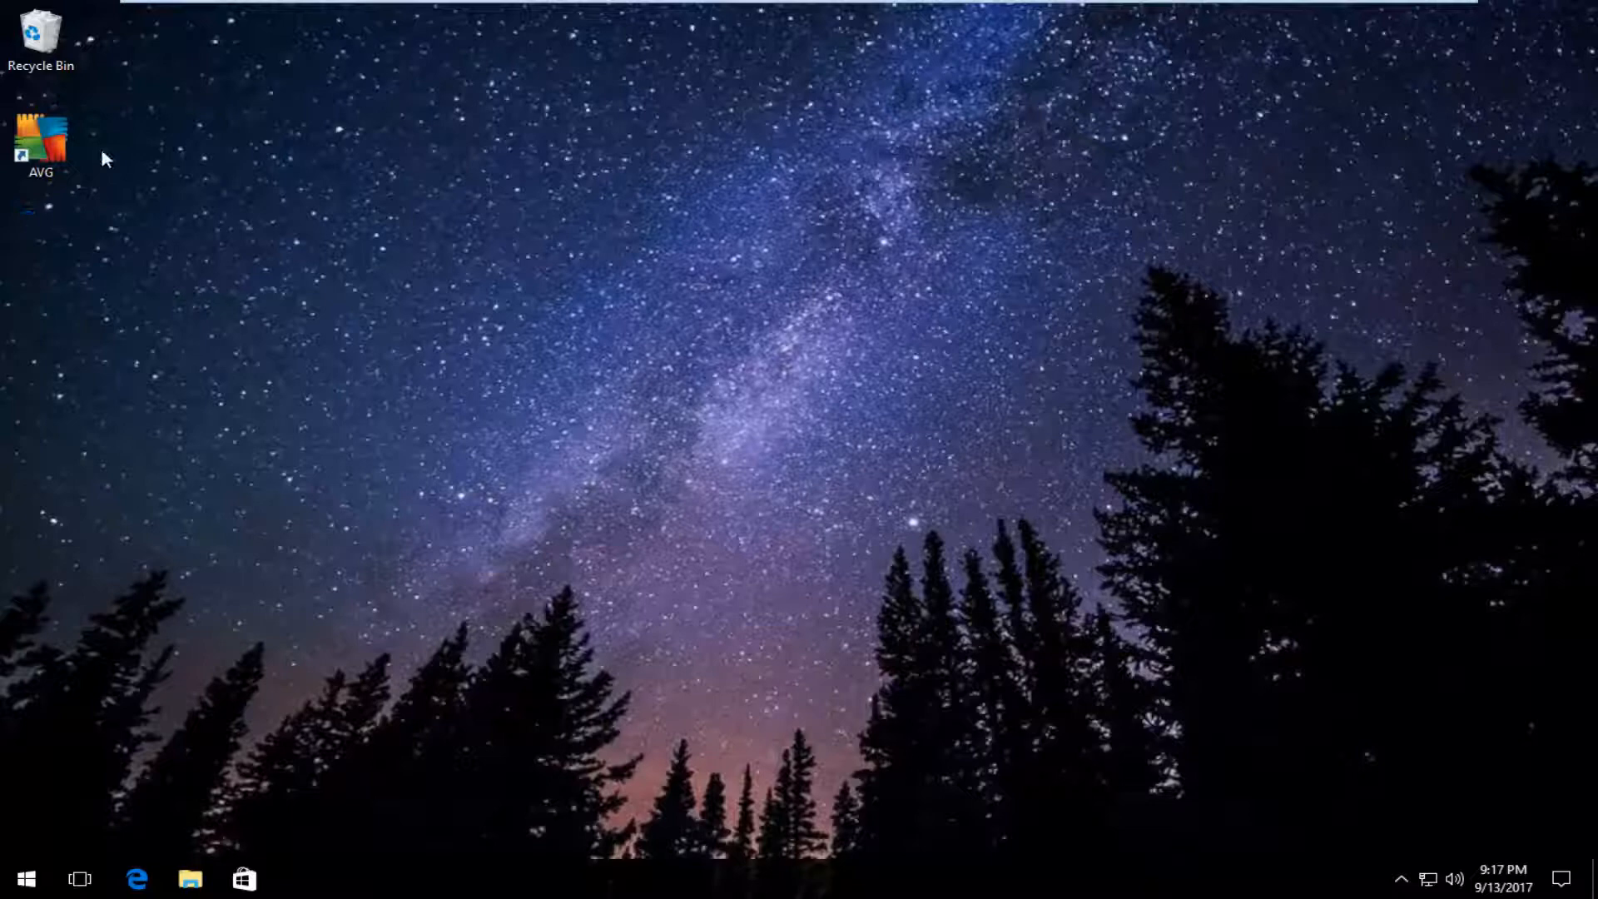
Launch AVG AntiVirus Free from the desktop shortcut and show its main Menu.
{"action": "double_click", "coordinate": [40, 136]}
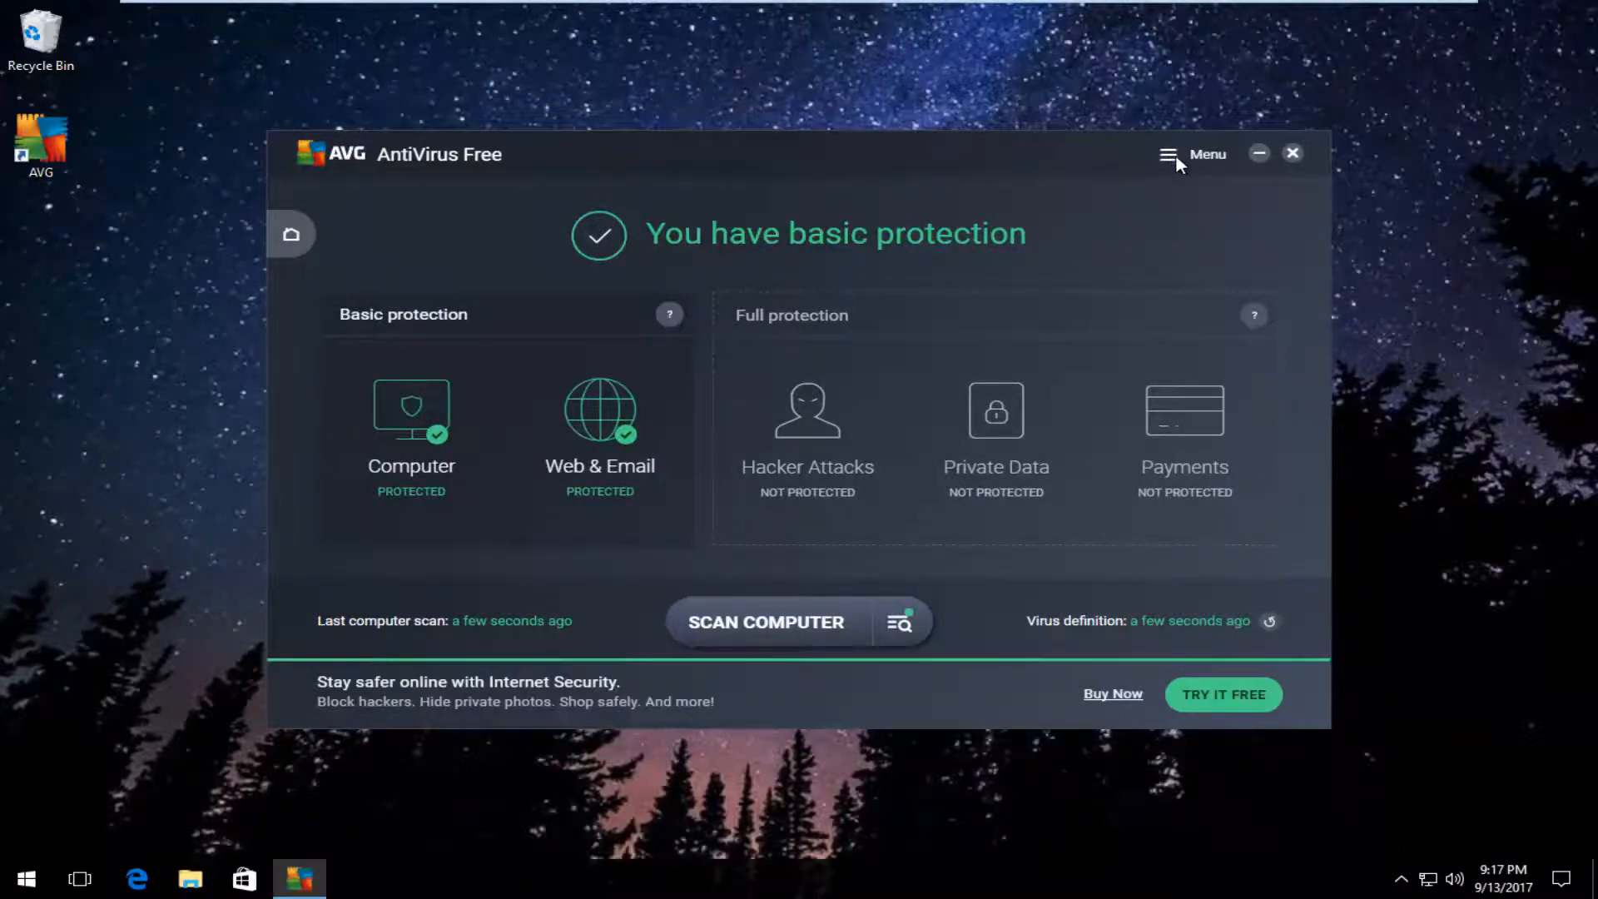
{"action": "left_click", "coordinate": [1168, 154]}
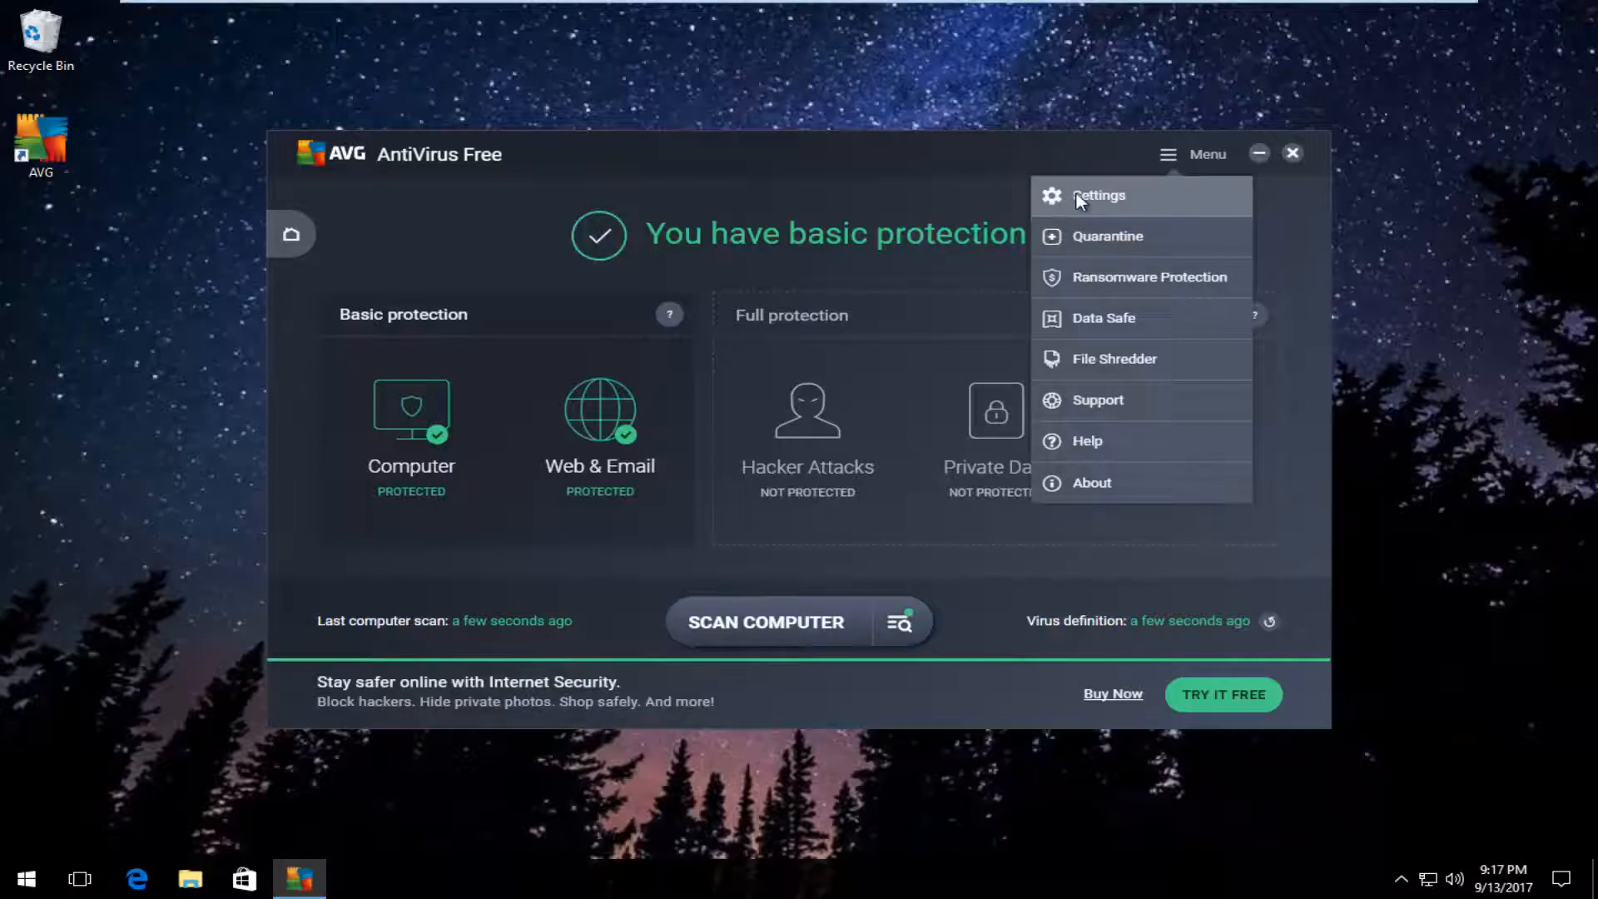
In General settings, tick 'Scan for potentially unwanted applications (PUAs)' and confirm with OK.
{"action": "left_click", "coordinate": [1099, 196]}
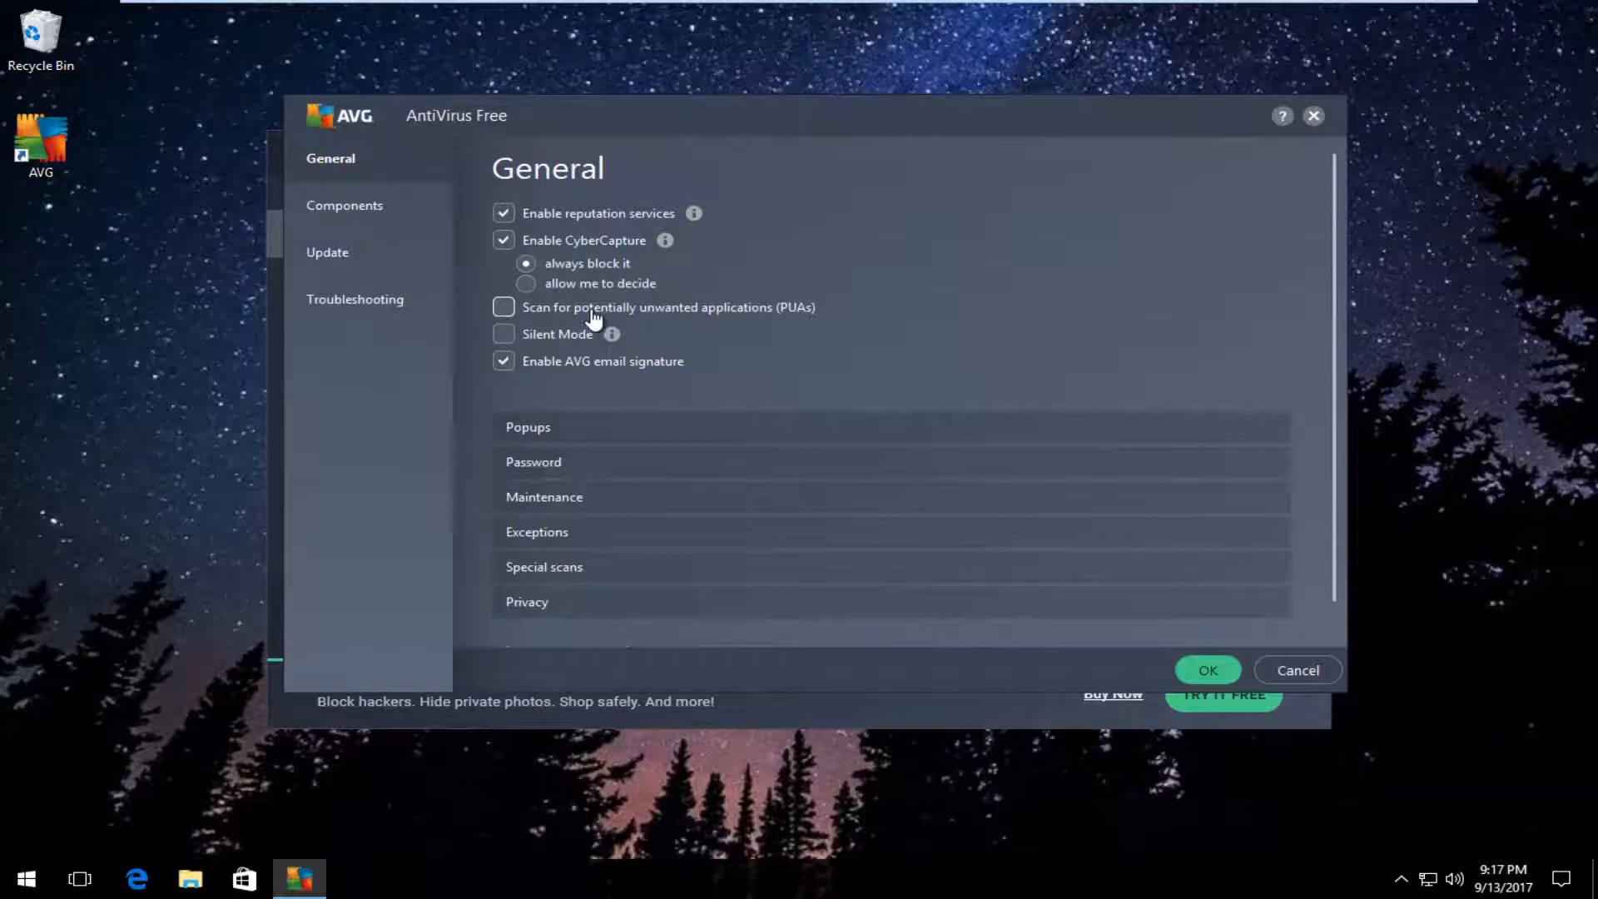
{"action": "mouse_move", "coordinate": [505, 307]}
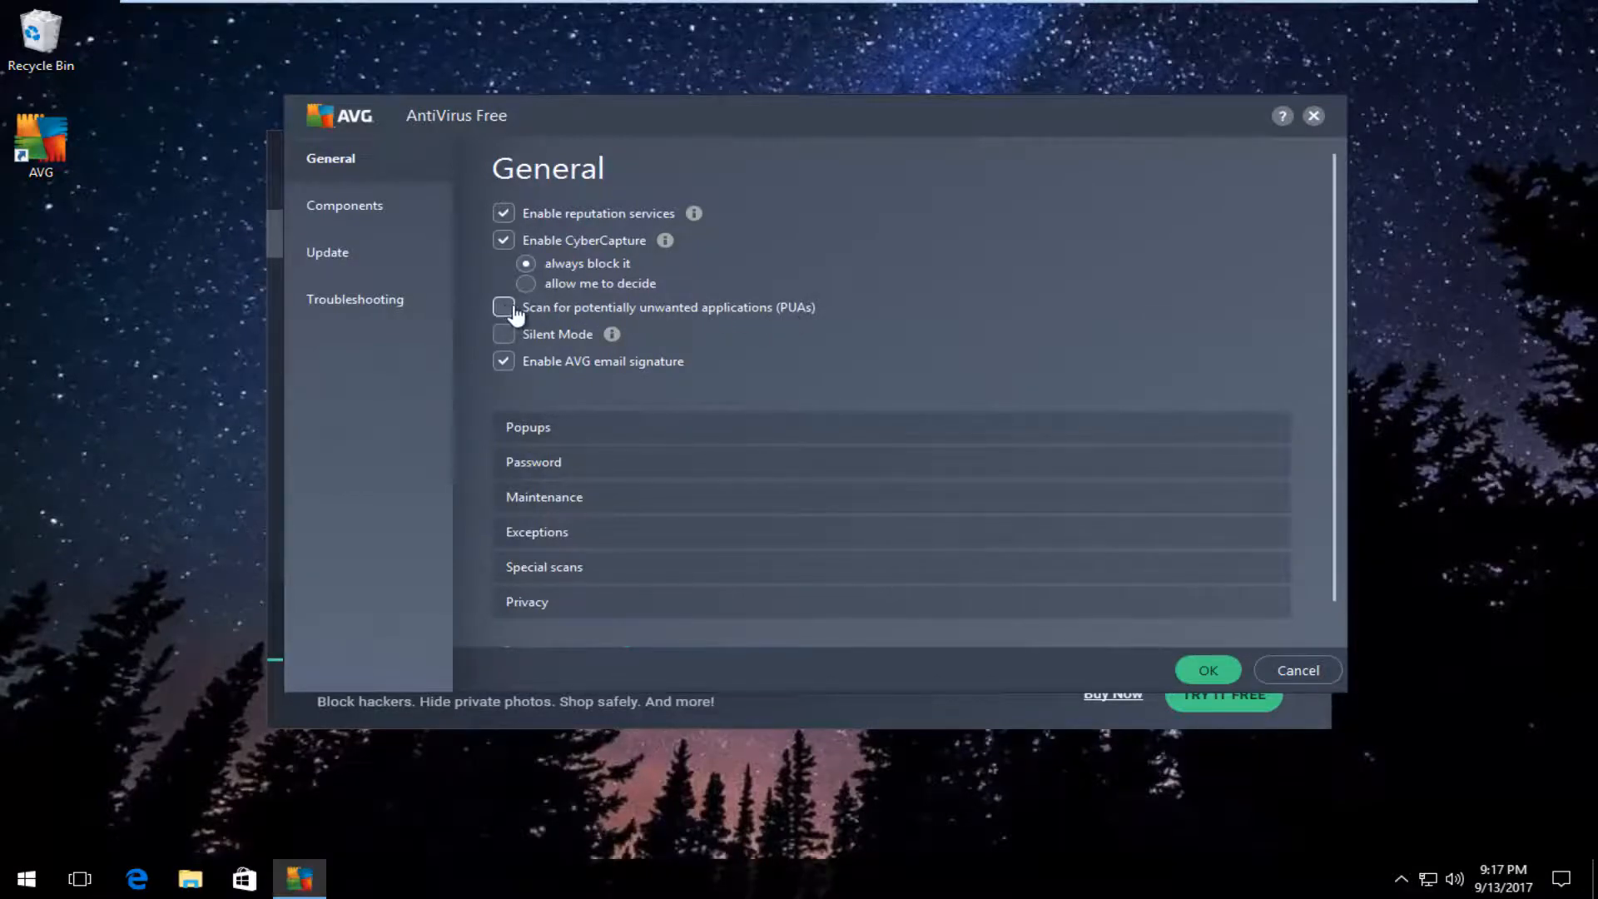
{"action": "left_click", "coordinate": [504, 307]}
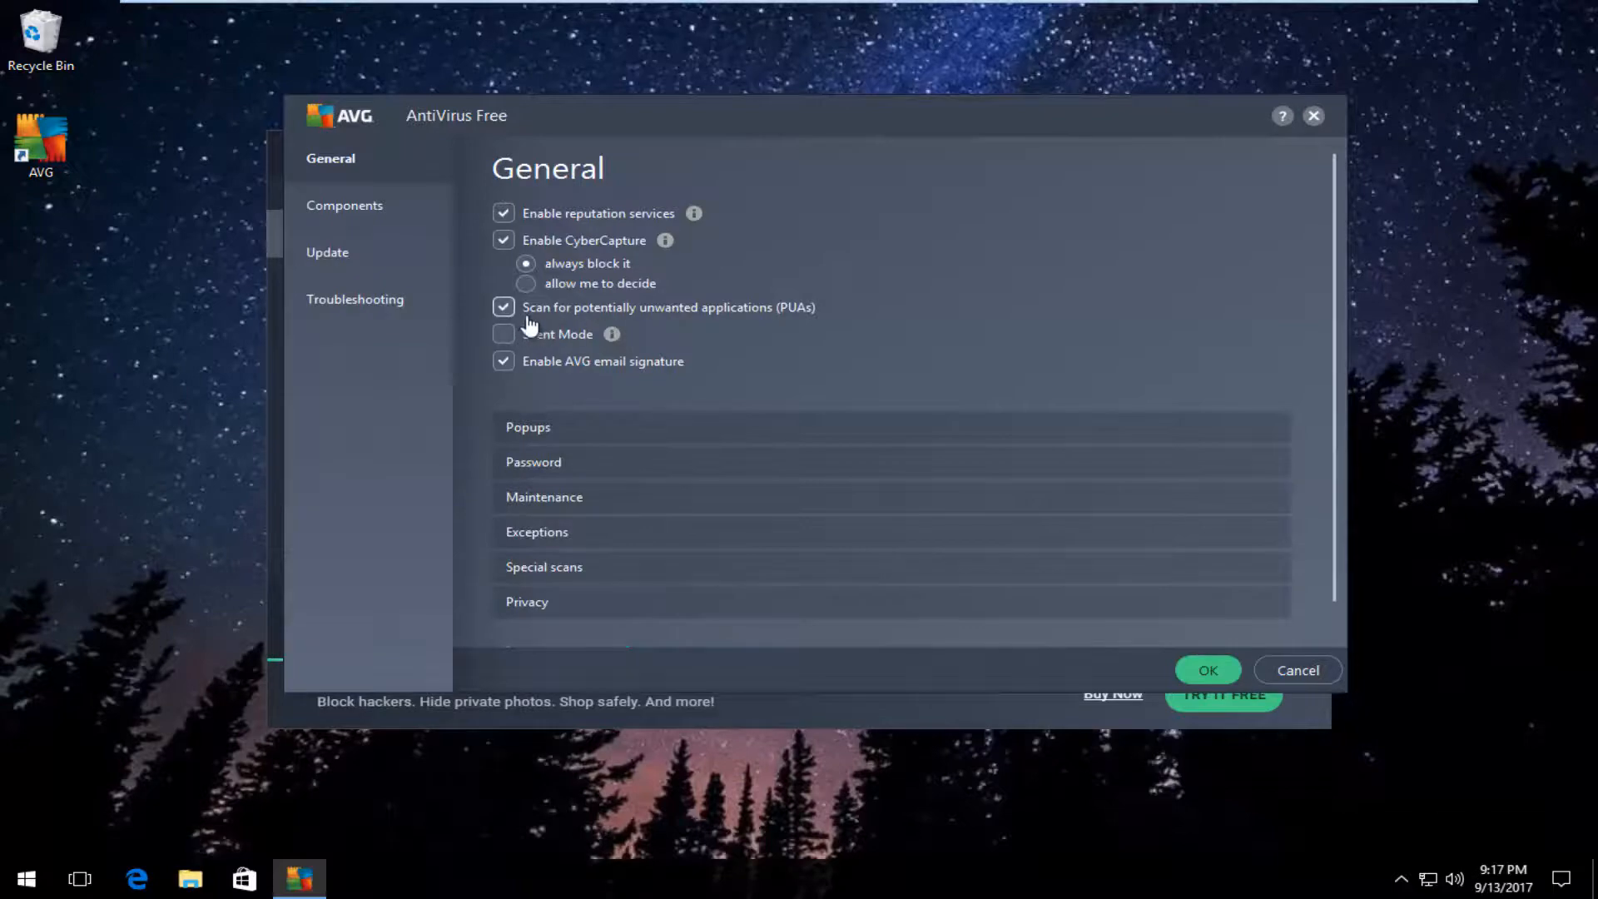
{"action": "left_click", "coordinate": [1207, 669]}
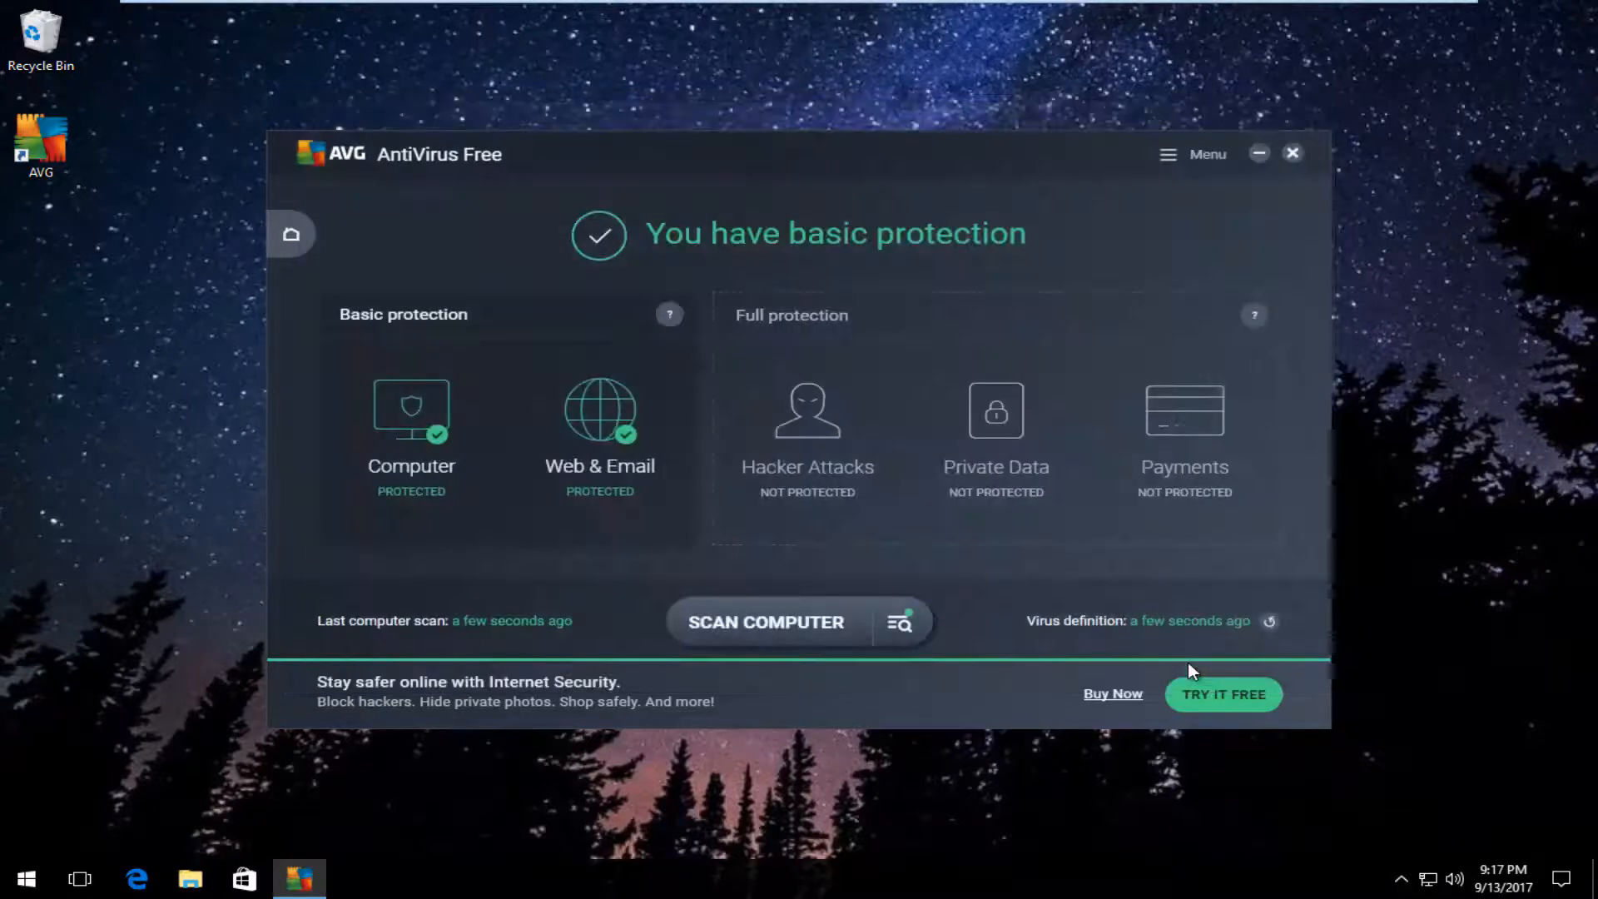
{"action": "mouse_move", "coordinate": [1052, 573]}
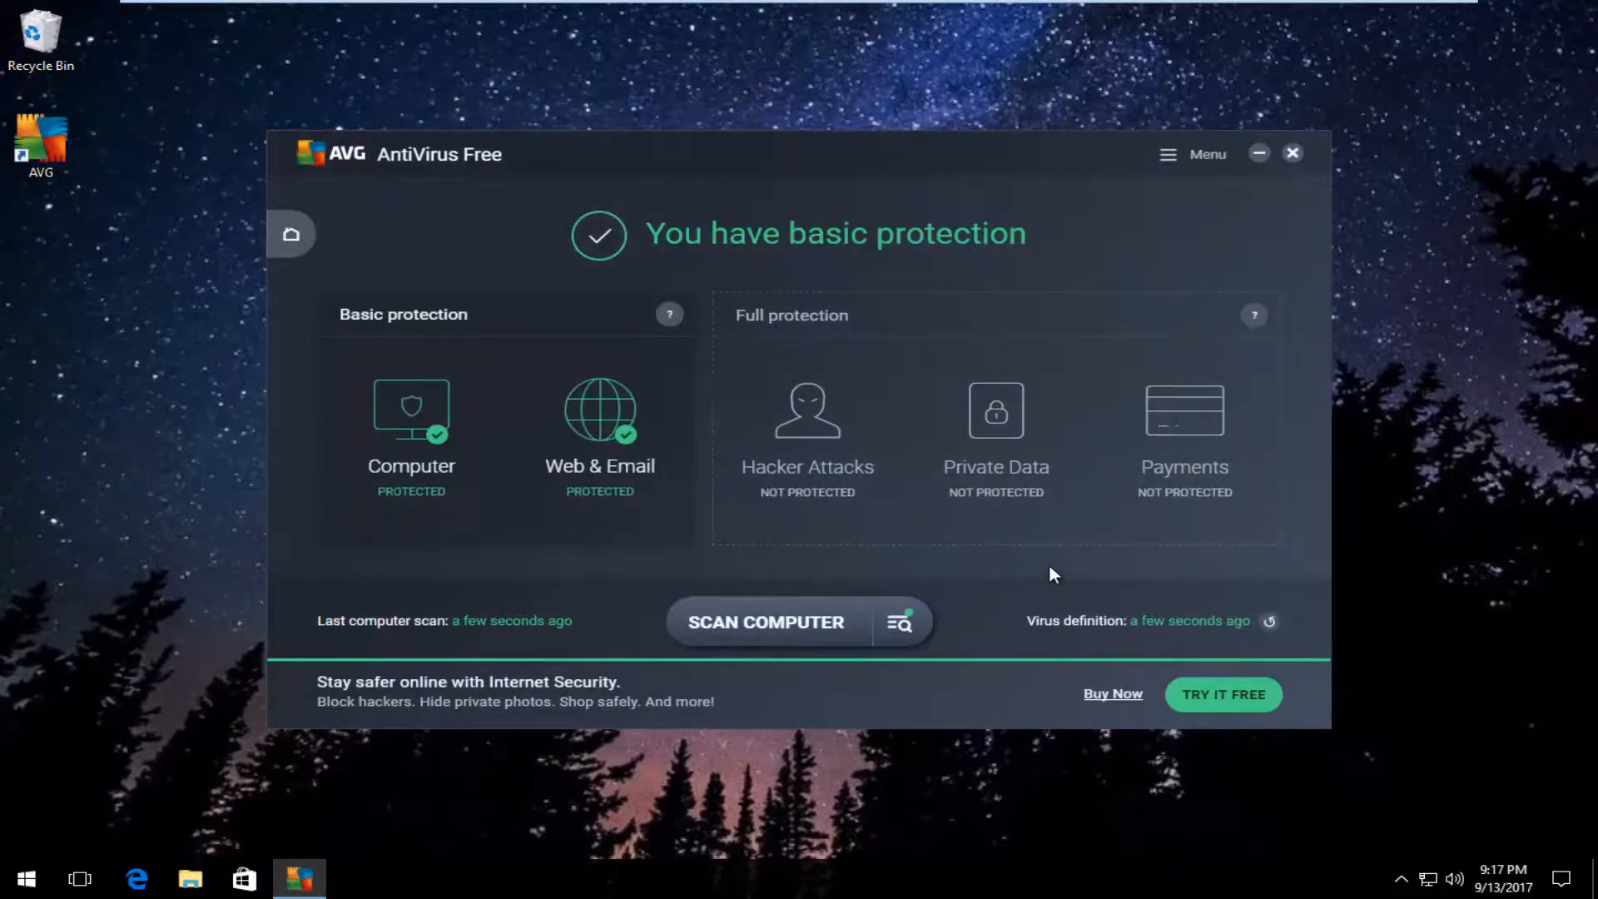